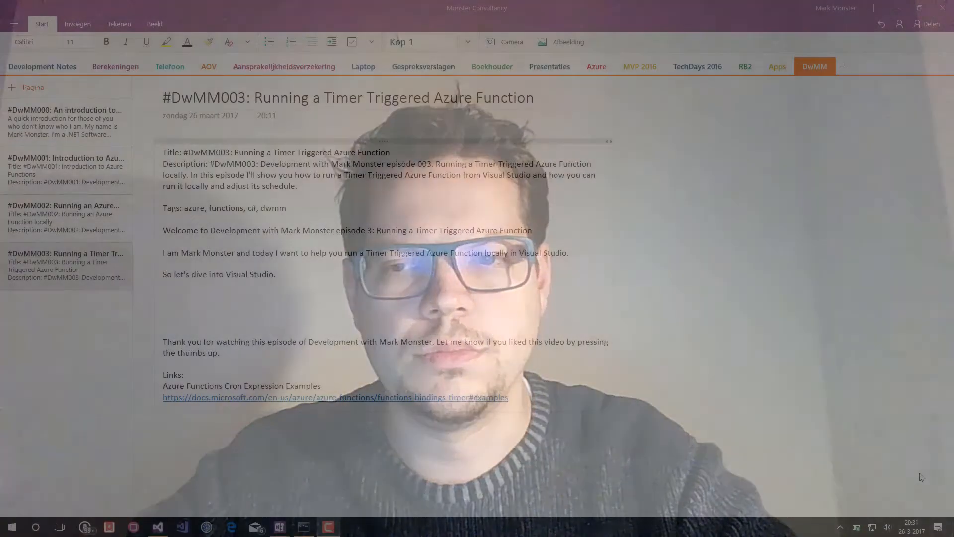
Step: Create a new Azure Function from the C# TimerTrigger template, named TimerTrigger
left_click(157, 526)
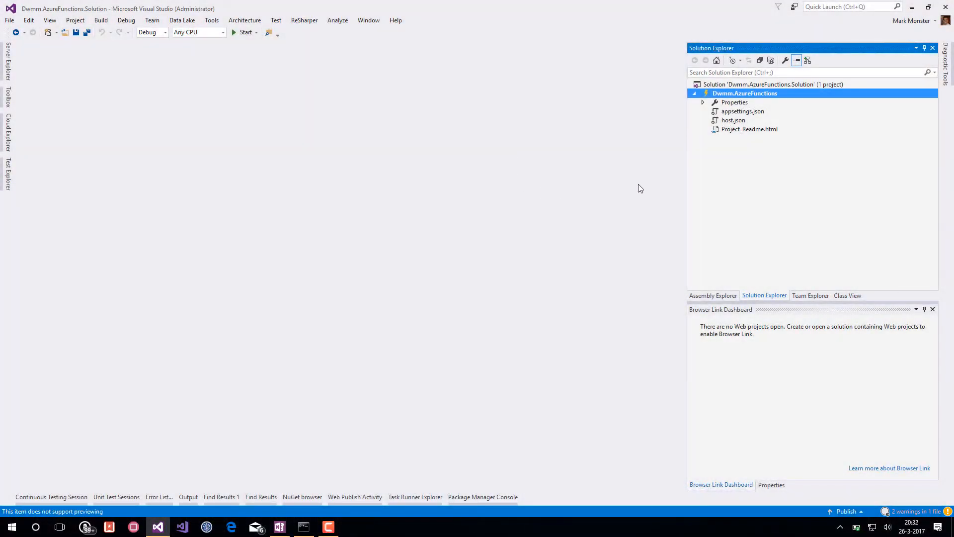
mouse_move(698, 197)
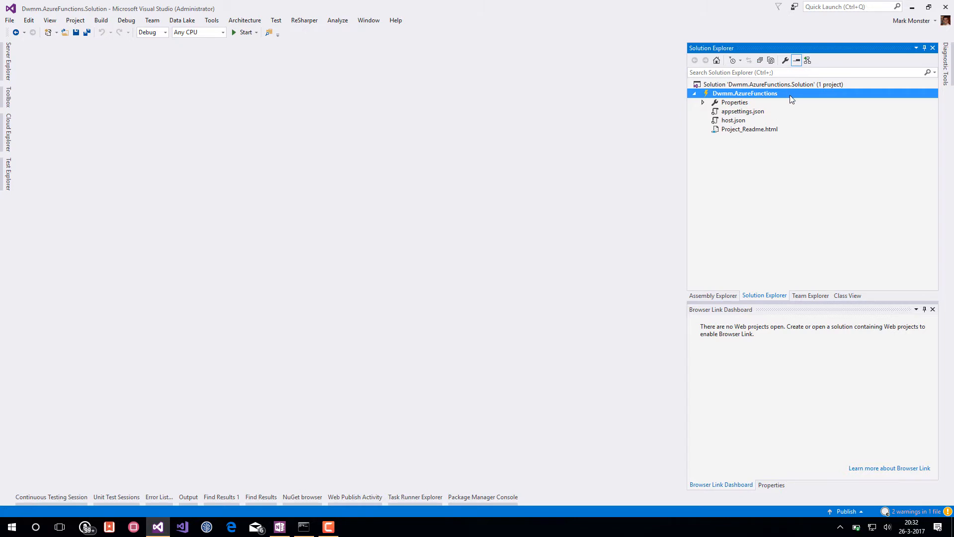
right_click(745, 94)
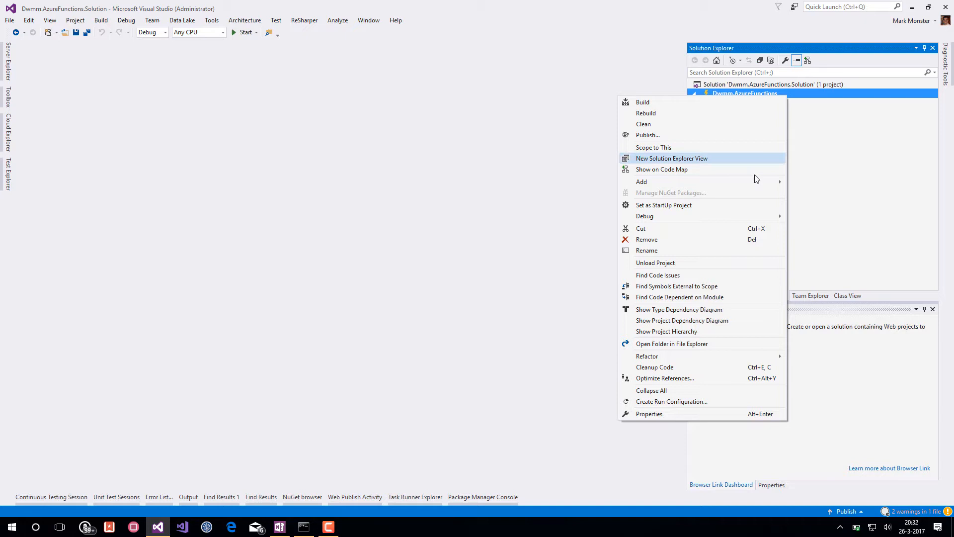
mouse_move(642, 180)
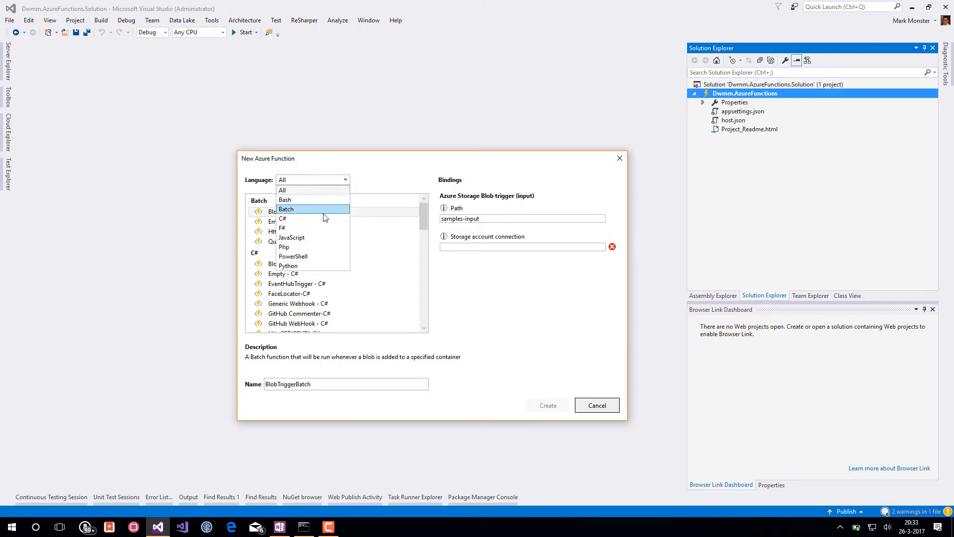
left_click(282, 217)
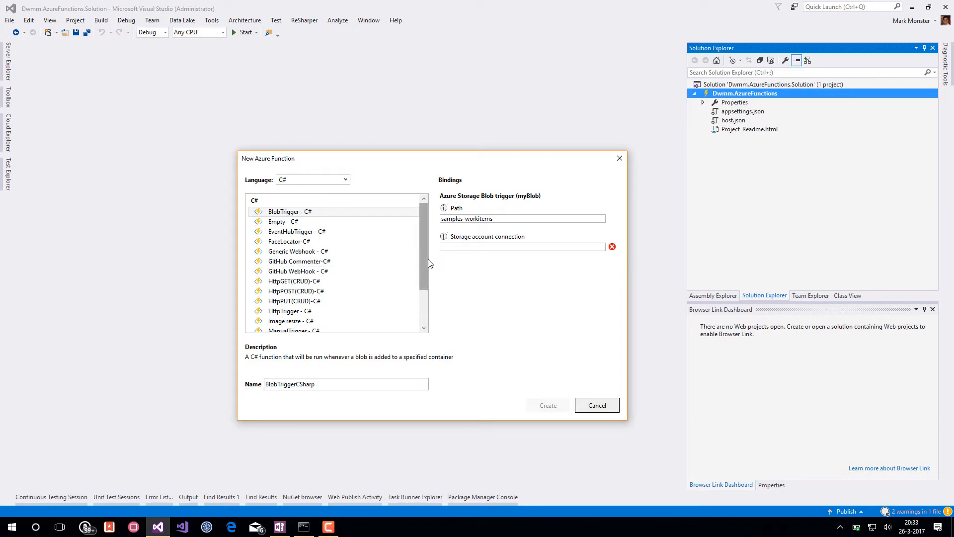
scroll("down", 3)
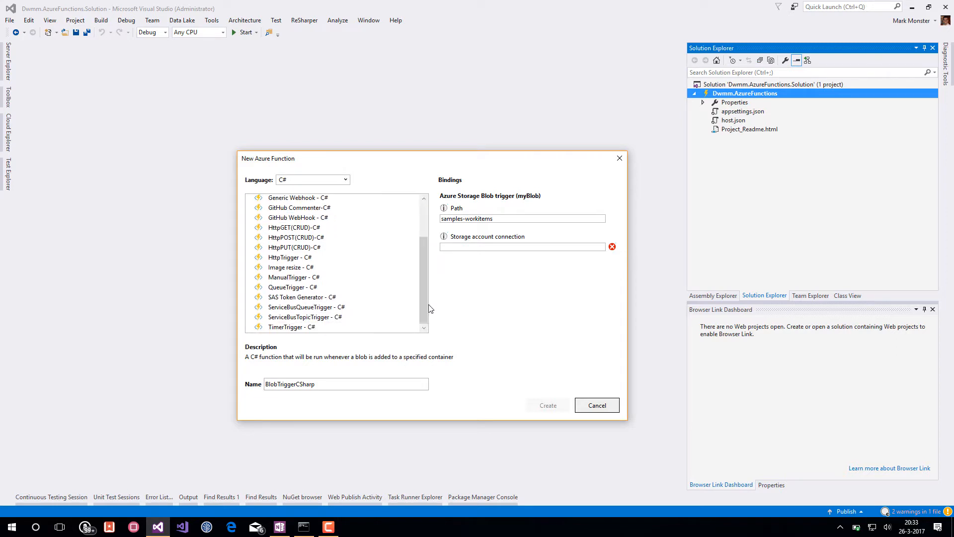
left_click(292, 326)
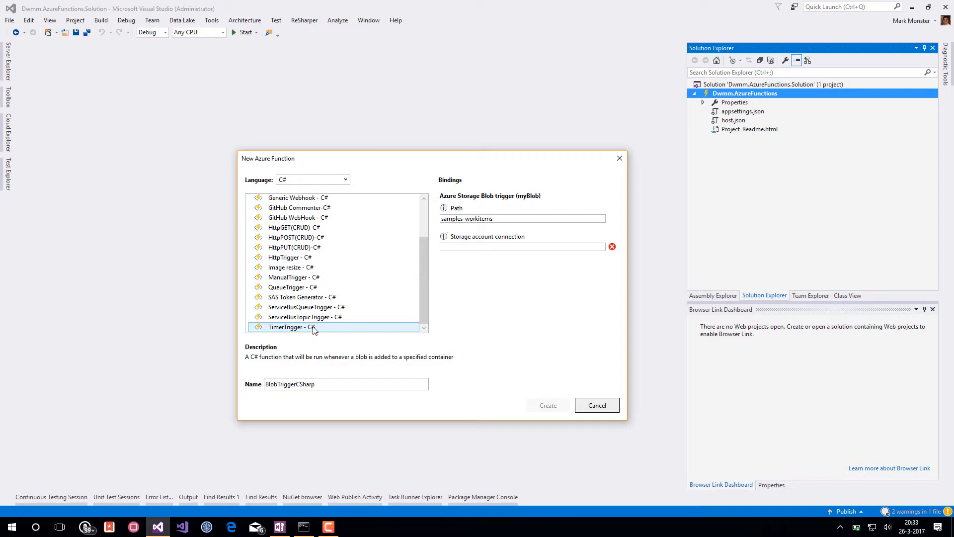
left_click(291, 327)
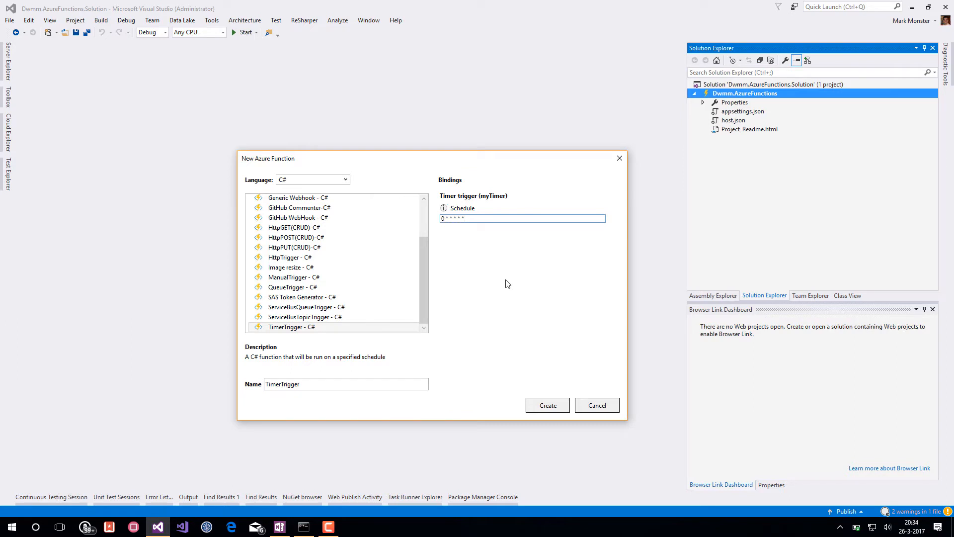
left_click(522, 217)
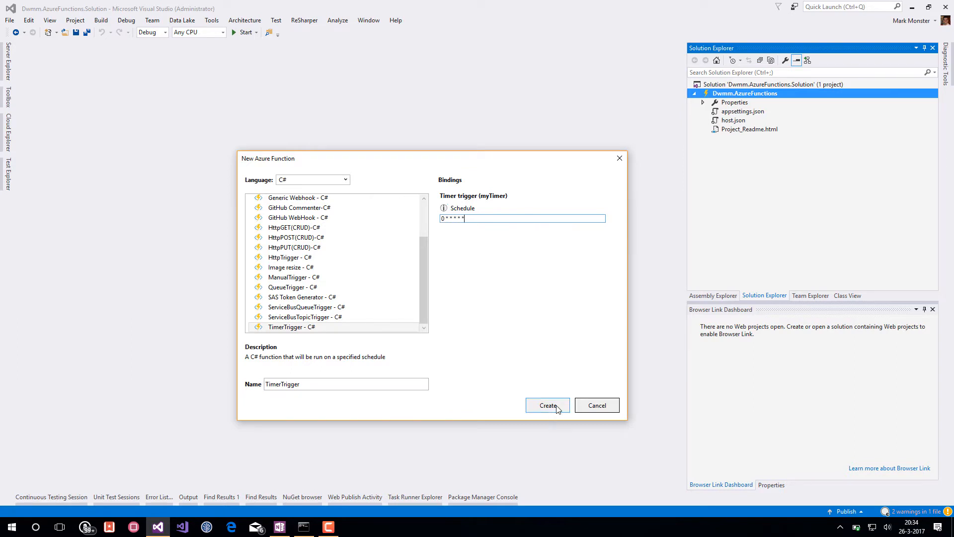
left_click(546, 405)
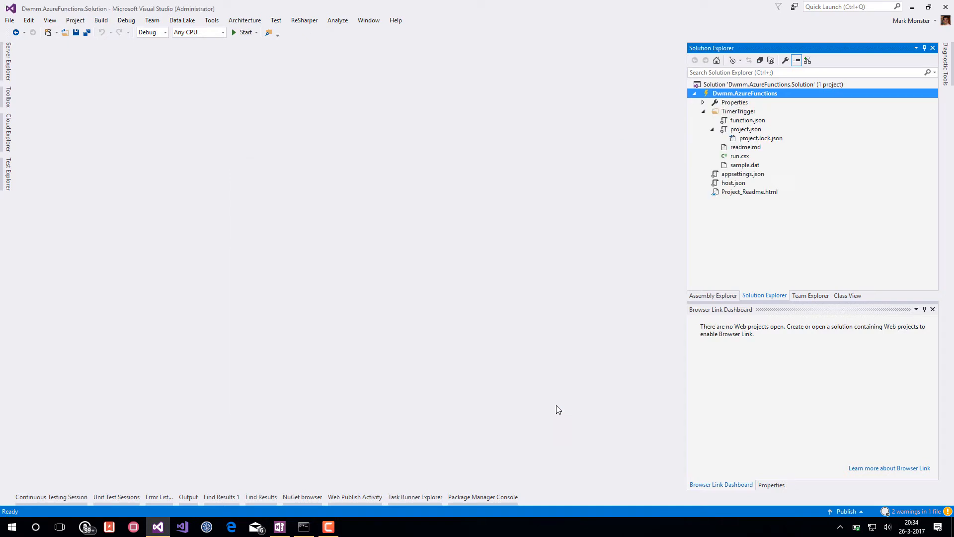
Step: Open run.csx from the TimerTrigger folder to view its logging code
left_click(739, 155)
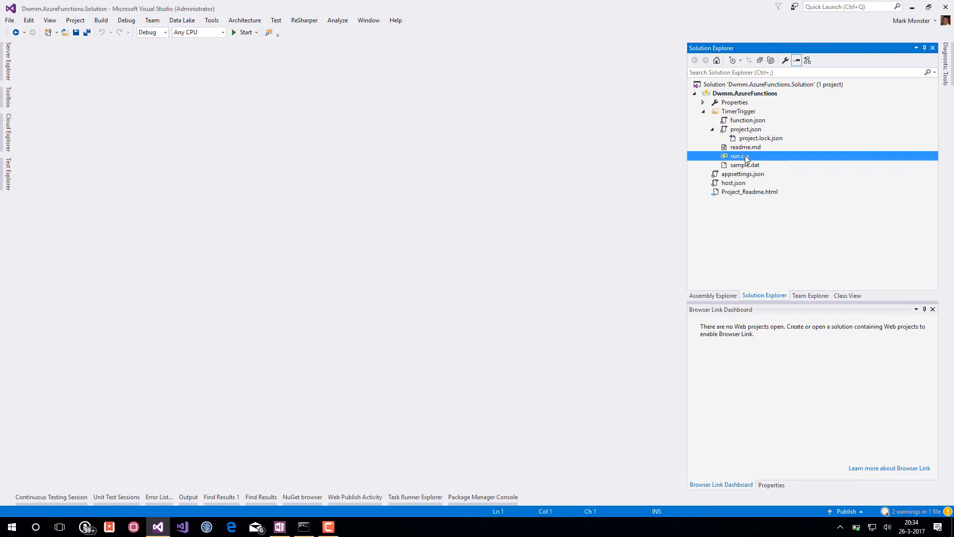
double_click(739, 155)
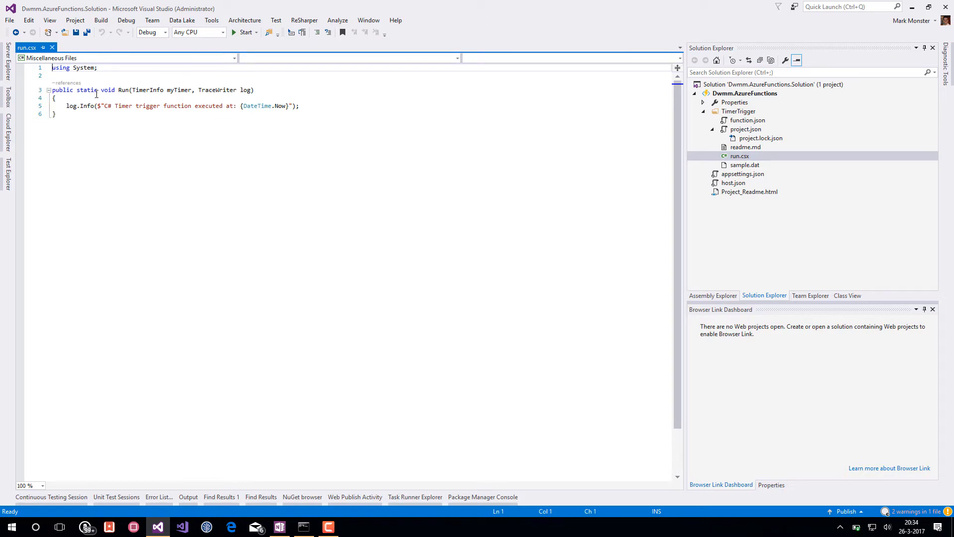
mouse_move(105, 106)
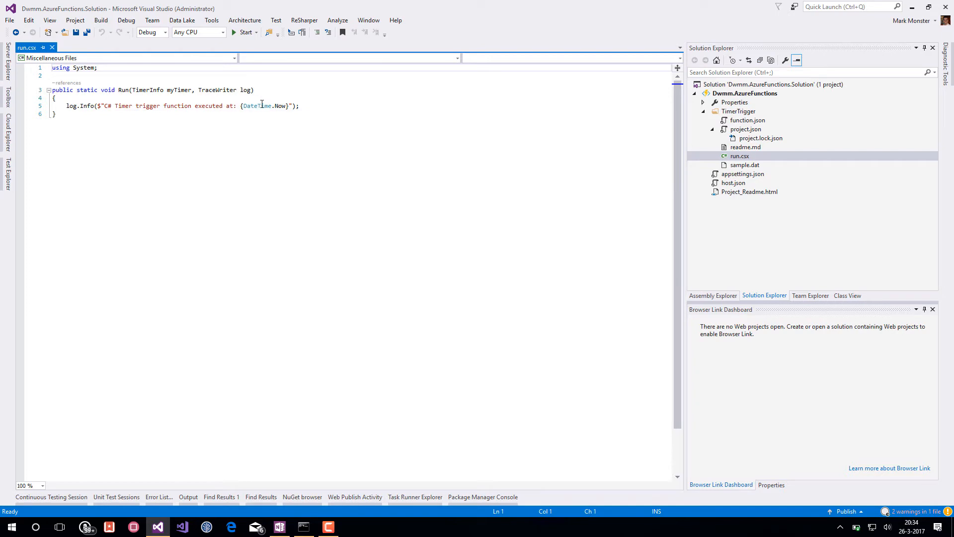
left_click(327, 105)
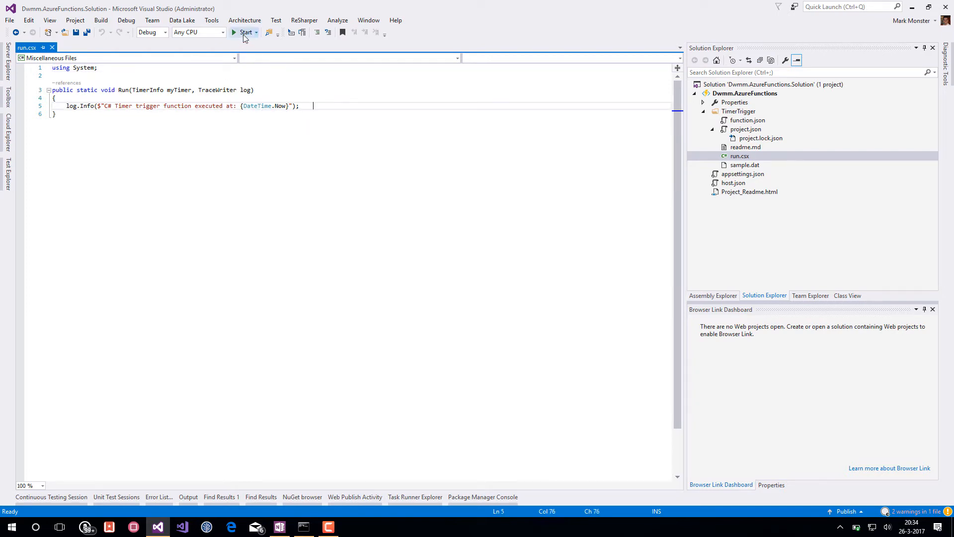
left_click(242, 32)
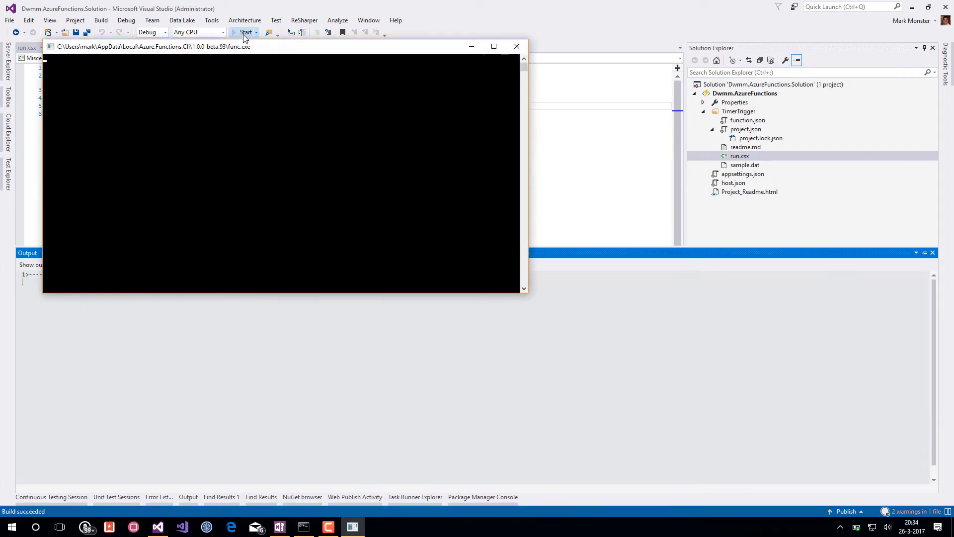
left_click(244, 32)
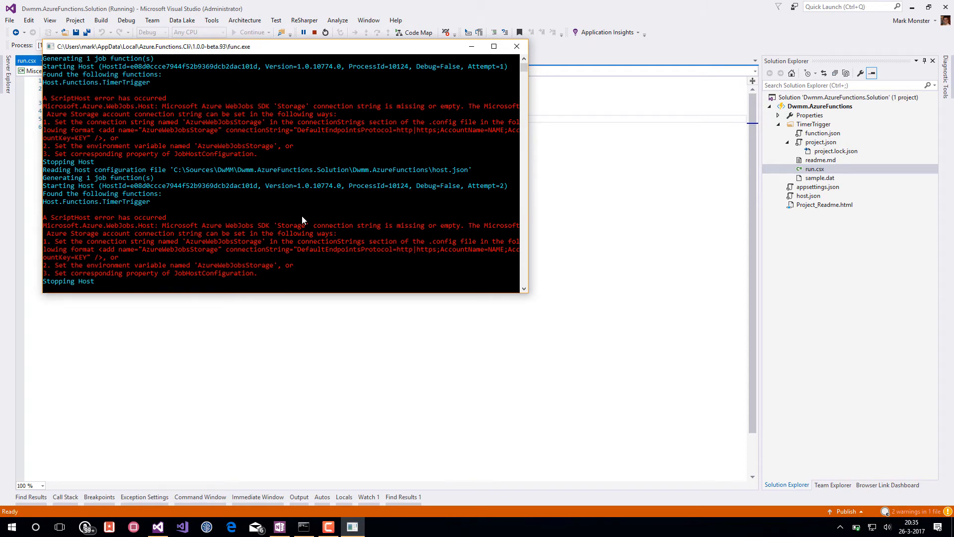
mouse_move(367, 254)
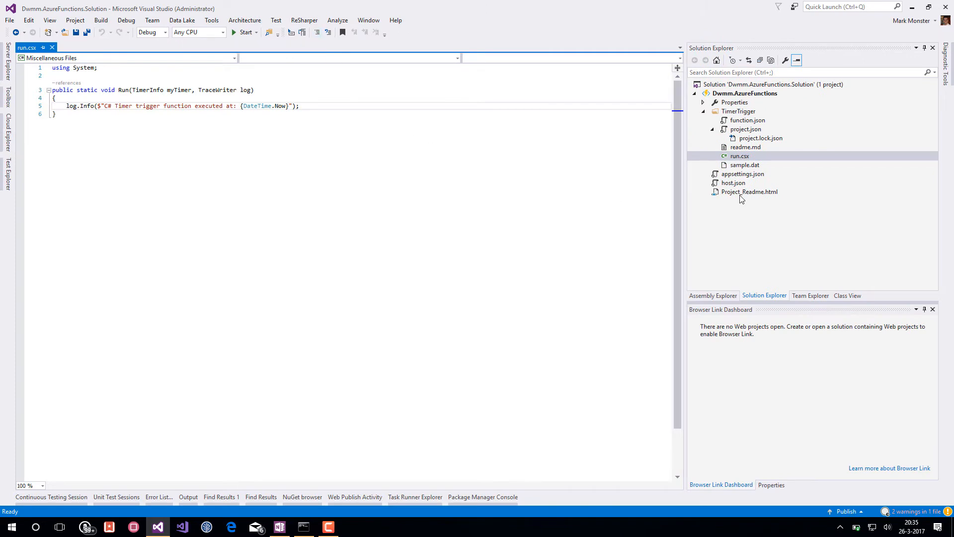
Step: Set AzureWebJobsStorage to UseDevelopmentStorage=true in appsettings.json and save
double_click(743, 174)
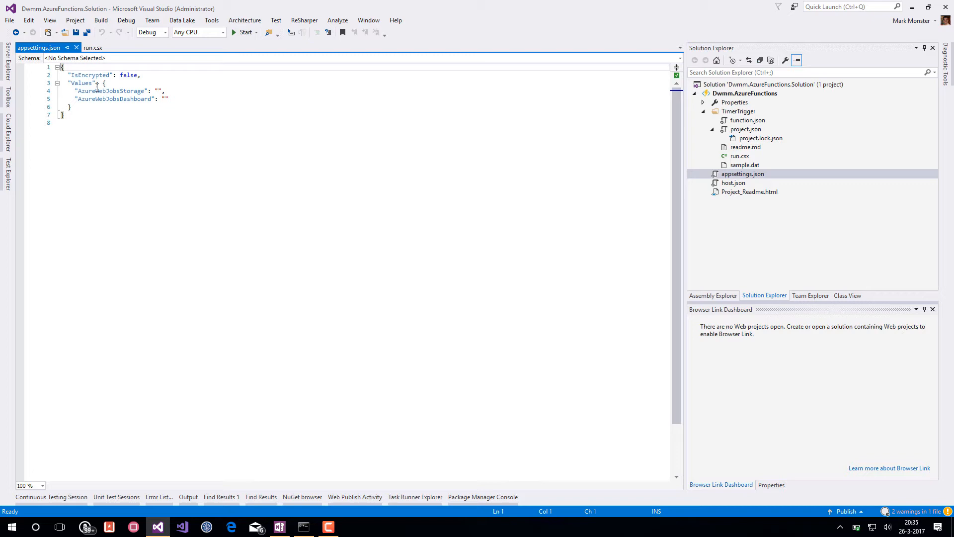
double_click(109, 90)
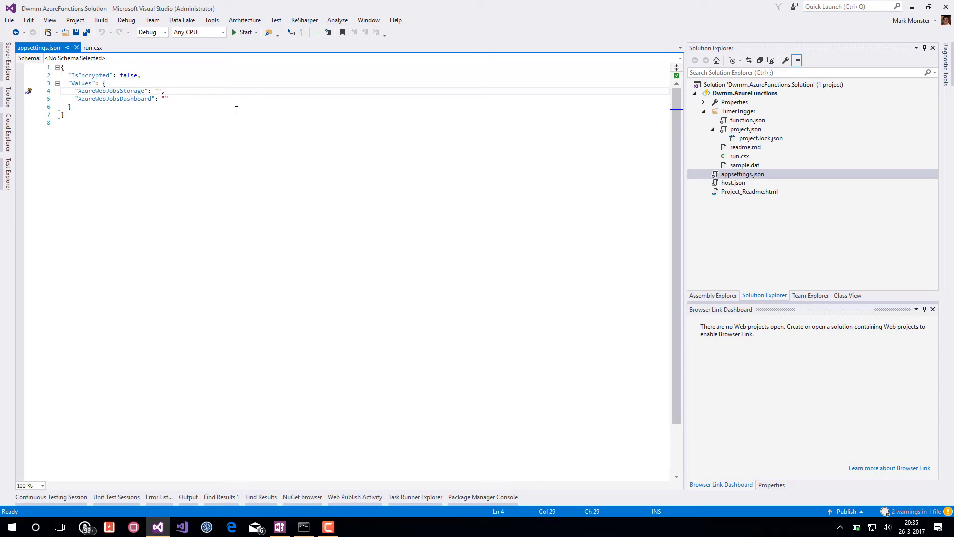
type("UseDevelopment")
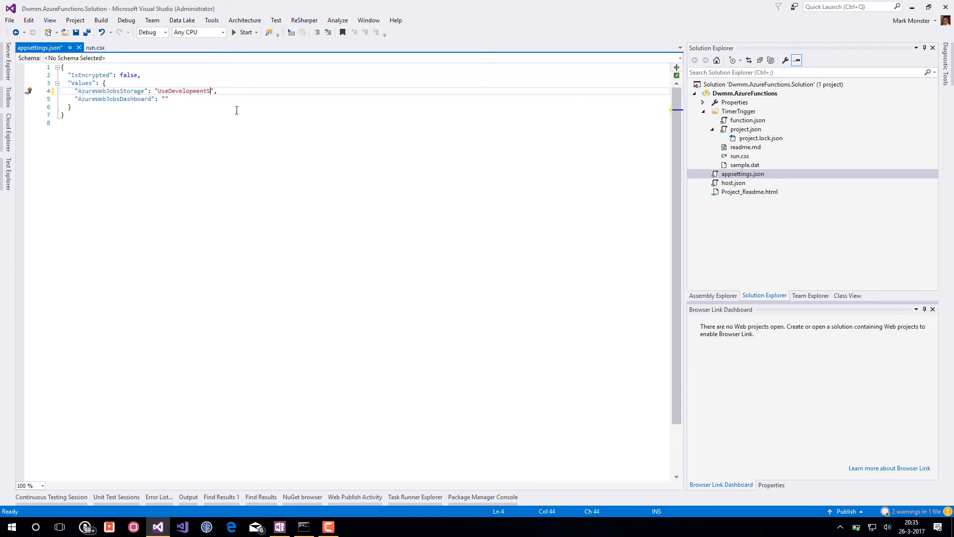
type("Storage=true")
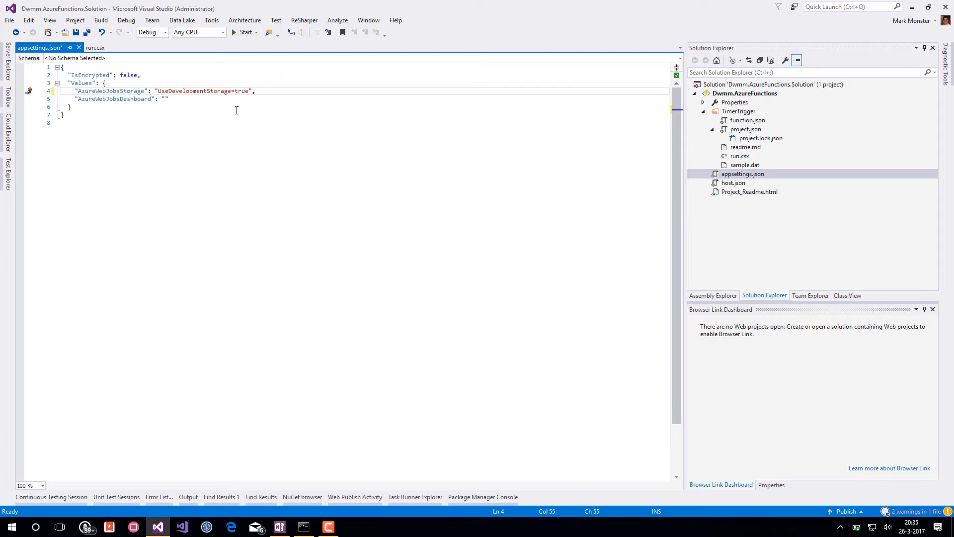
key("Ctrl+S")
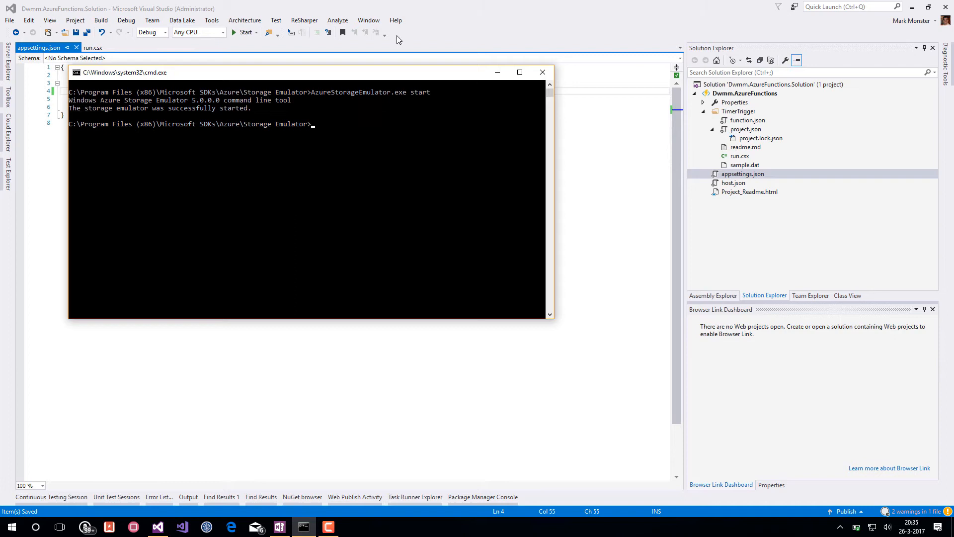
left_click(542, 72)
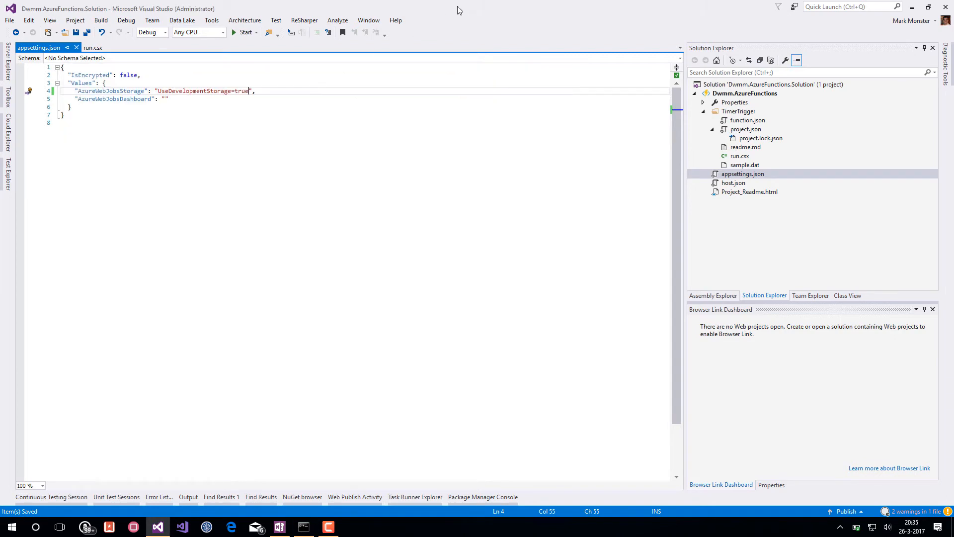
mouse_move(246, 32)
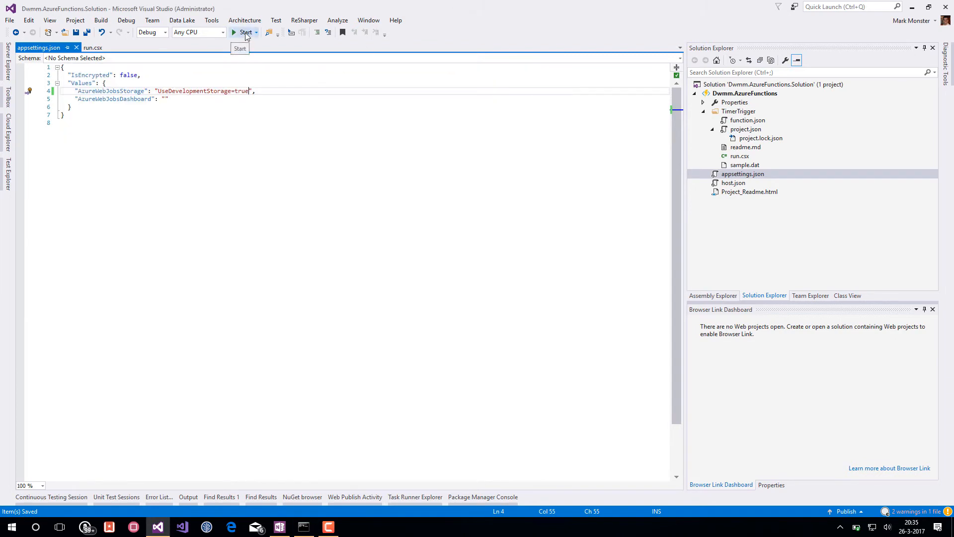
Step: Start func.exe locally, watch TimerTrigger fire at 20:37, then stop debugging
left_click(244, 32)
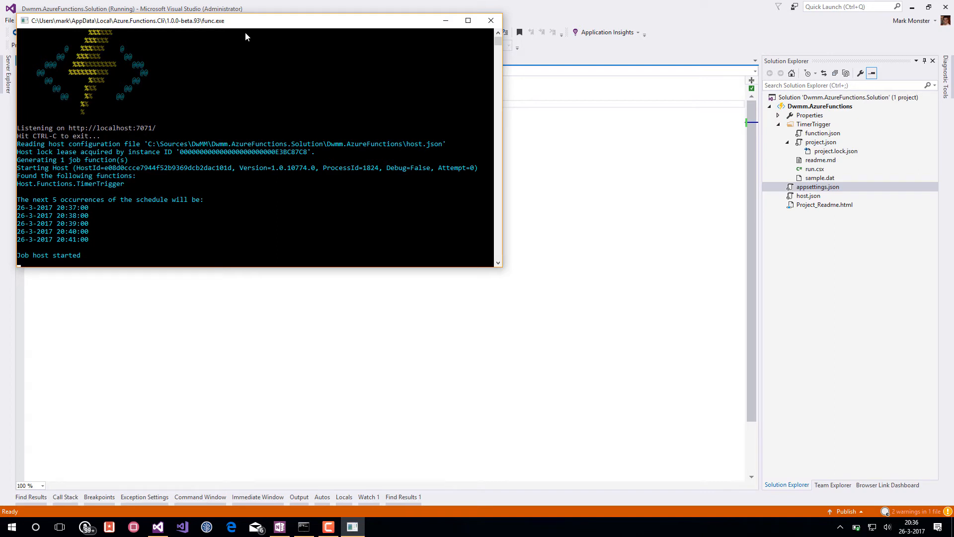
mouse_move(109, 206)
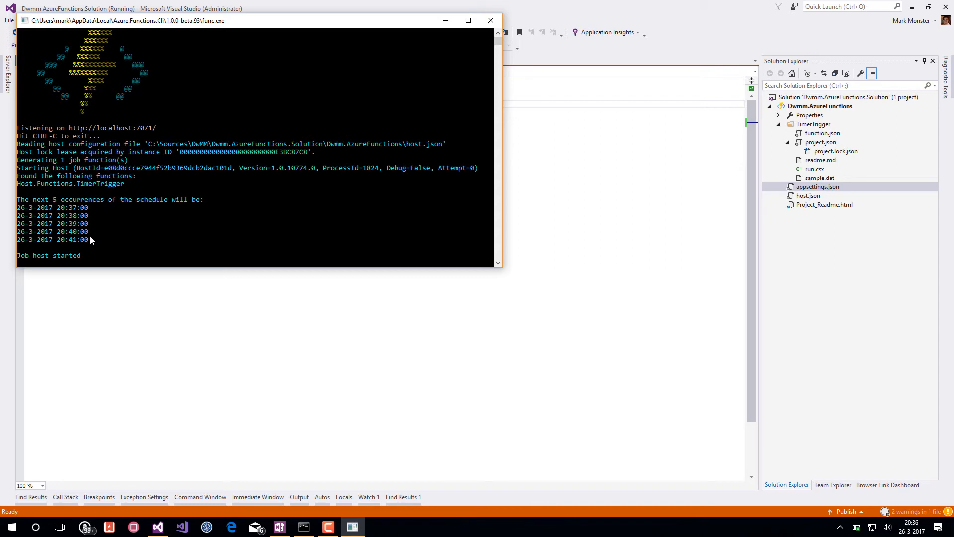
mouse_move(91, 207)
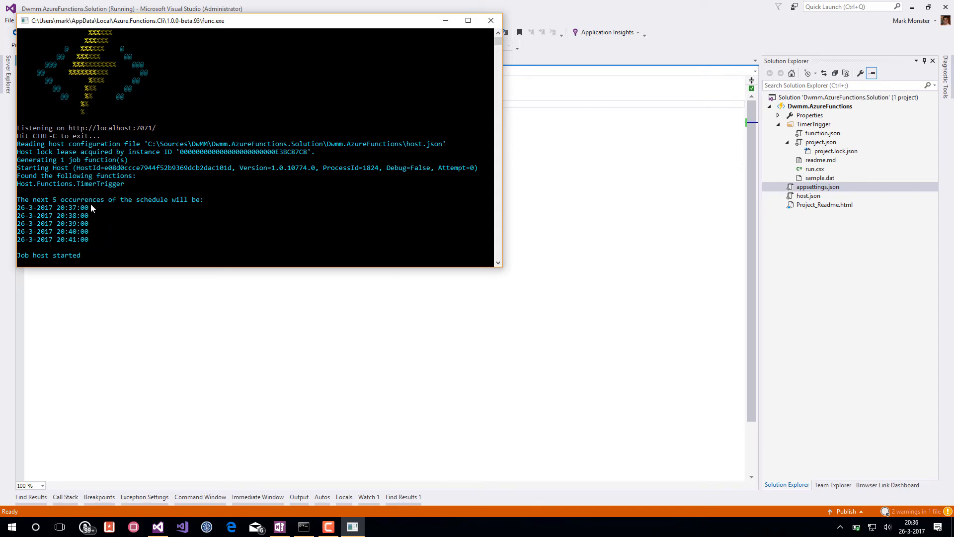
mouse_move(93, 208)
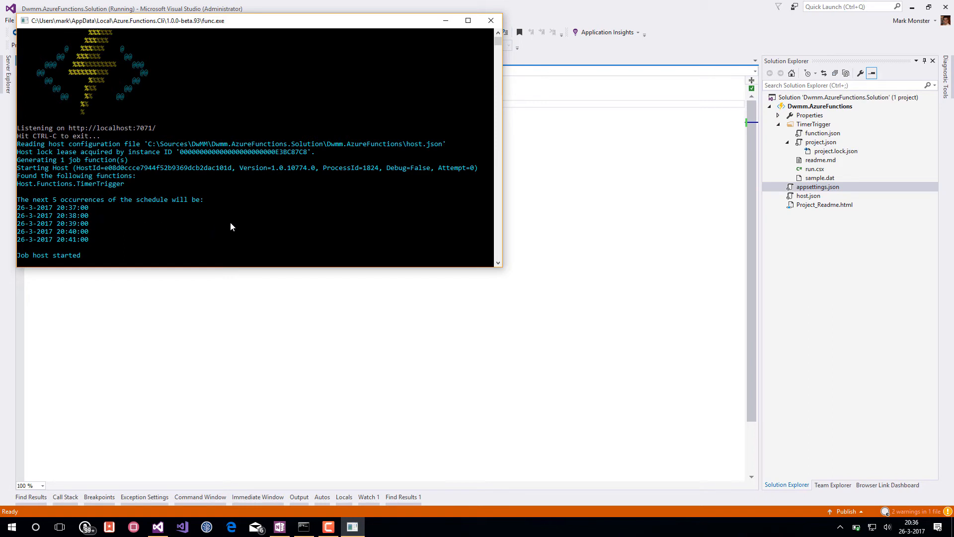
mouse_move(366, 226)
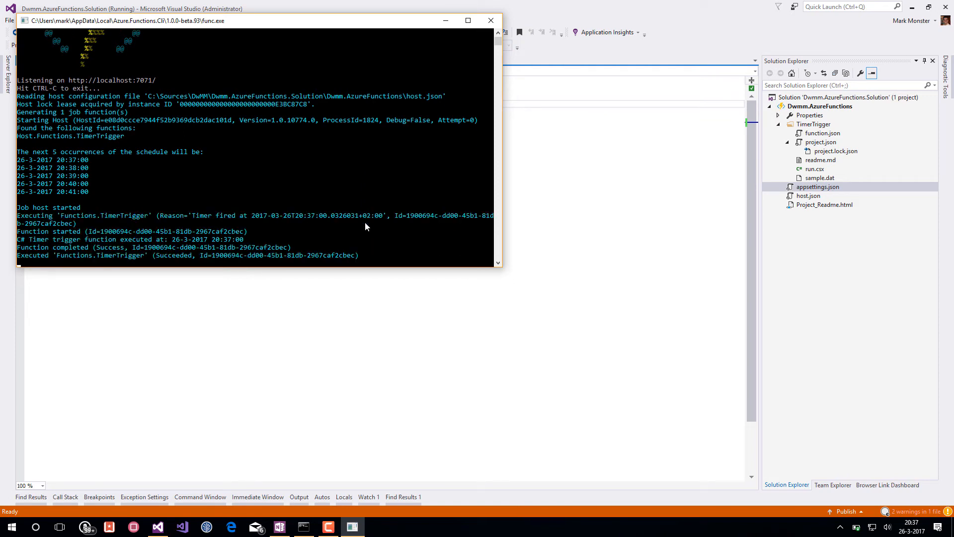
mouse_move(49, 262)
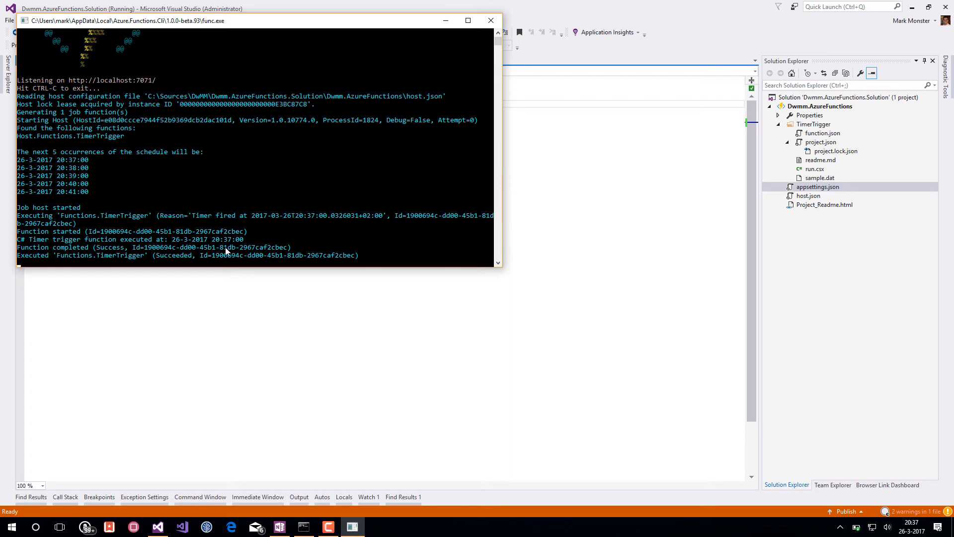
left_click_drag(243, 21, 274, 120)
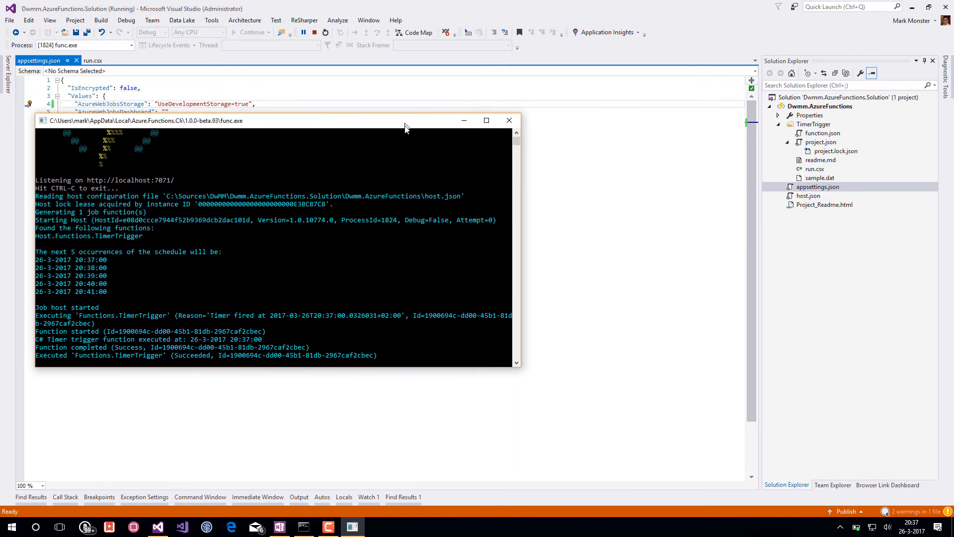
mouse_move(314, 31)
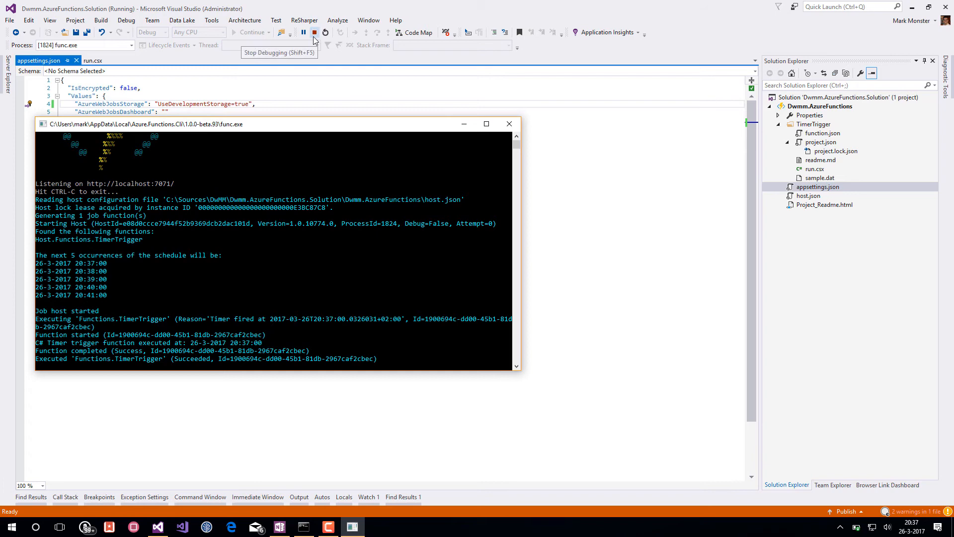
left_click(314, 32)
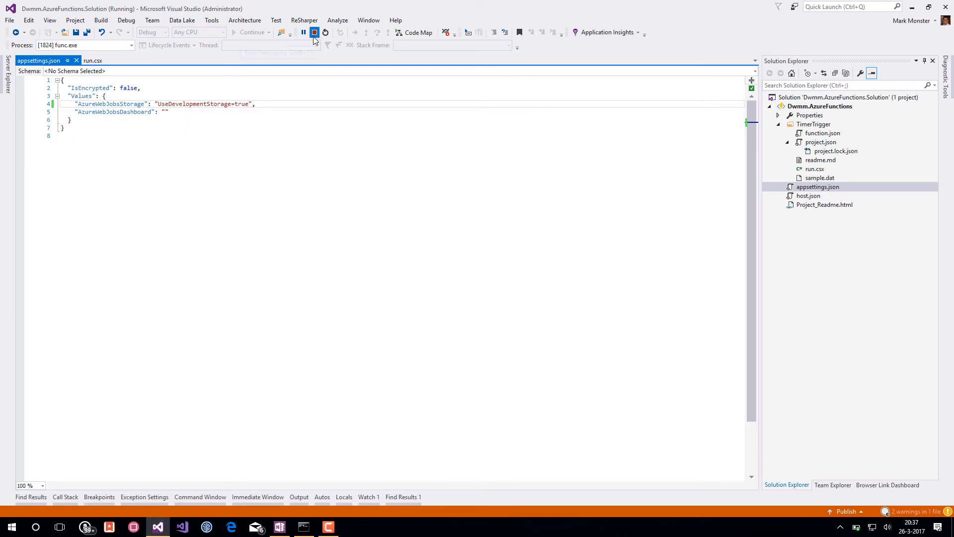
Step: Change the function.json schedule to "0 */5 * * * *" and save
left_click(314, 31)
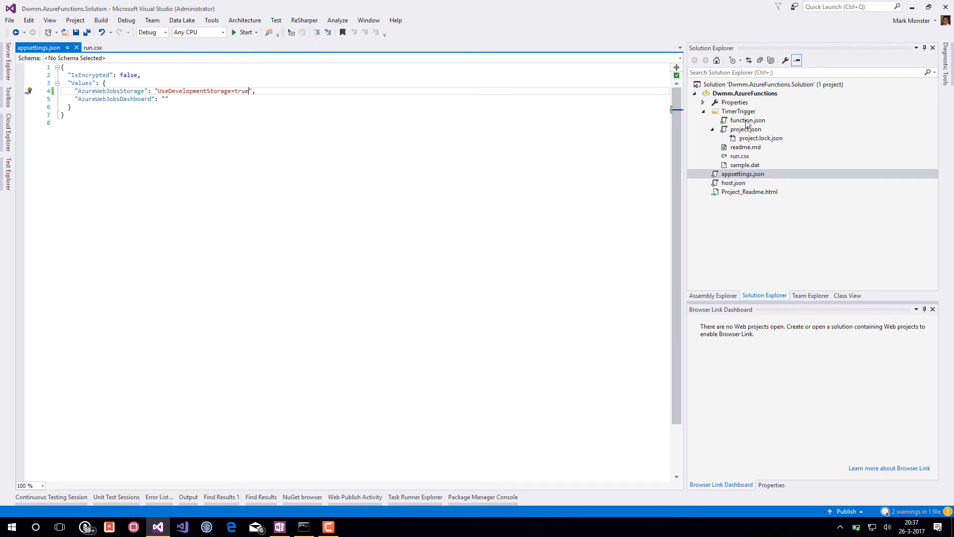
double_click(747, 119)
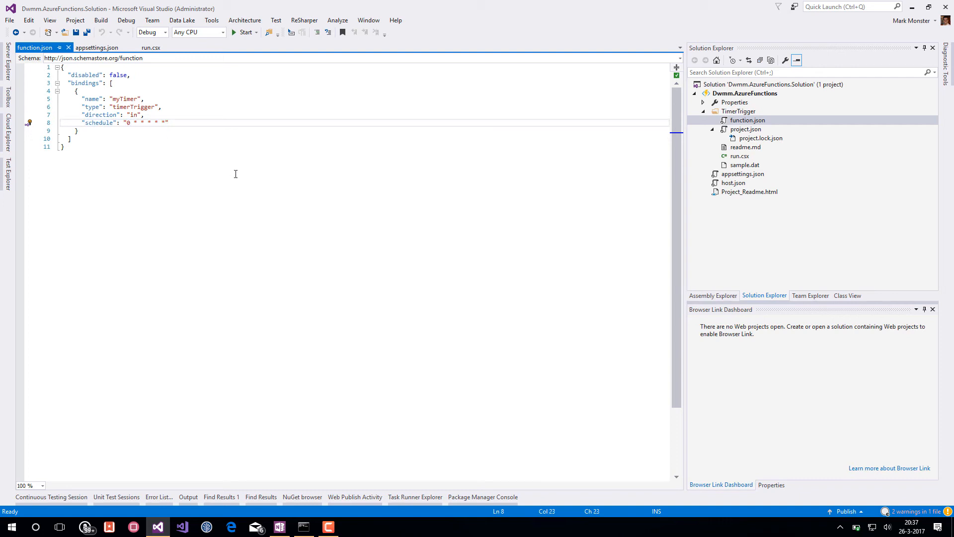
type("/5")
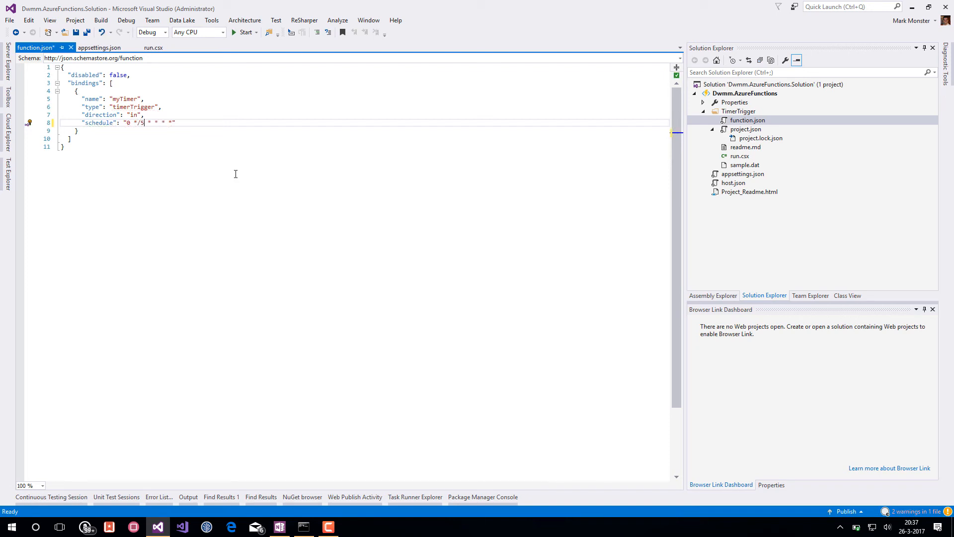
key("Ctrl+S")
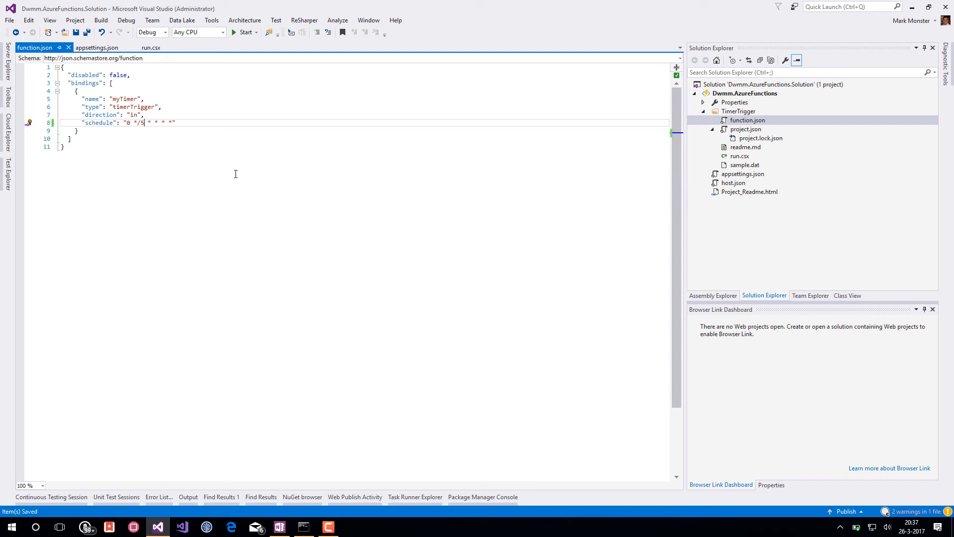
mouse_move(244, 31)
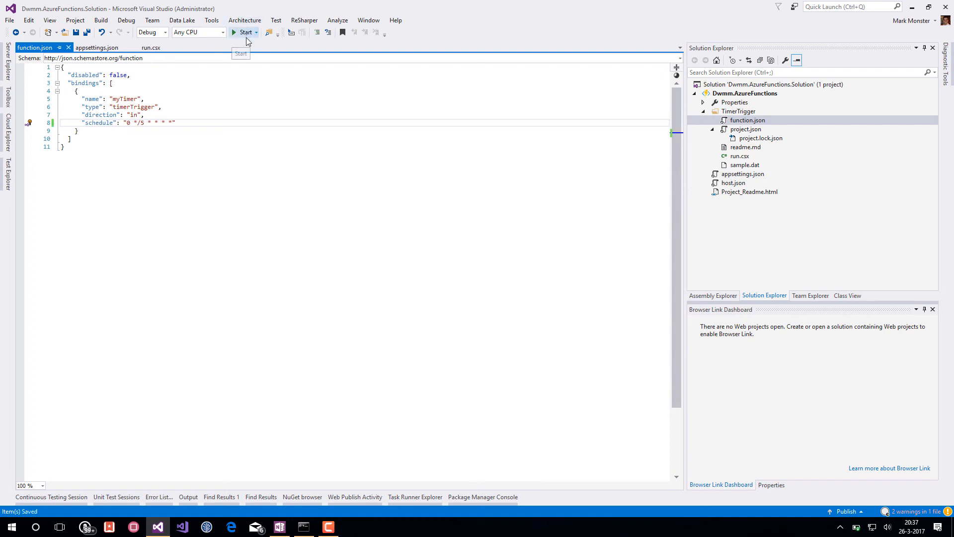
Step: Restart the local host so TimerTrigger lists five-minute occurrences from 20:40
left_click(242, 32)
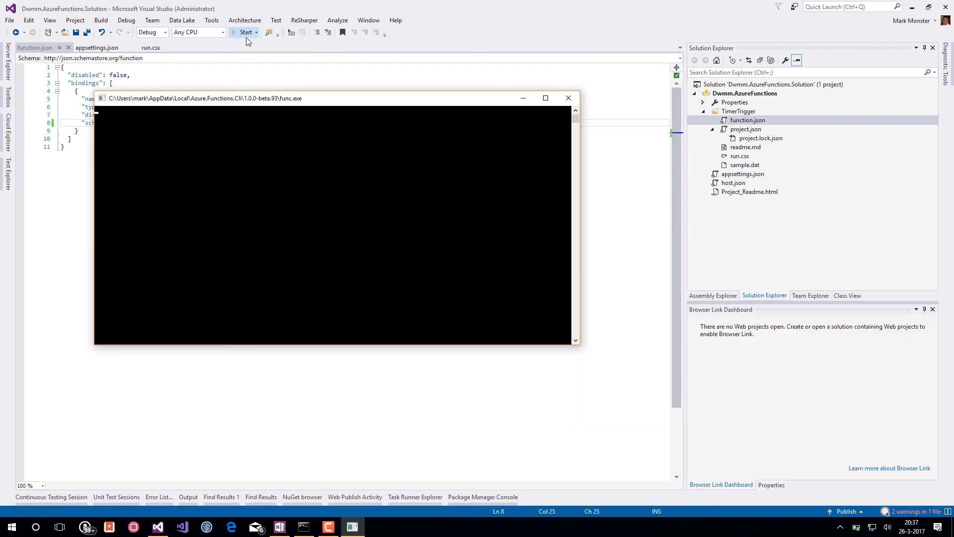
left_click(244, 32)
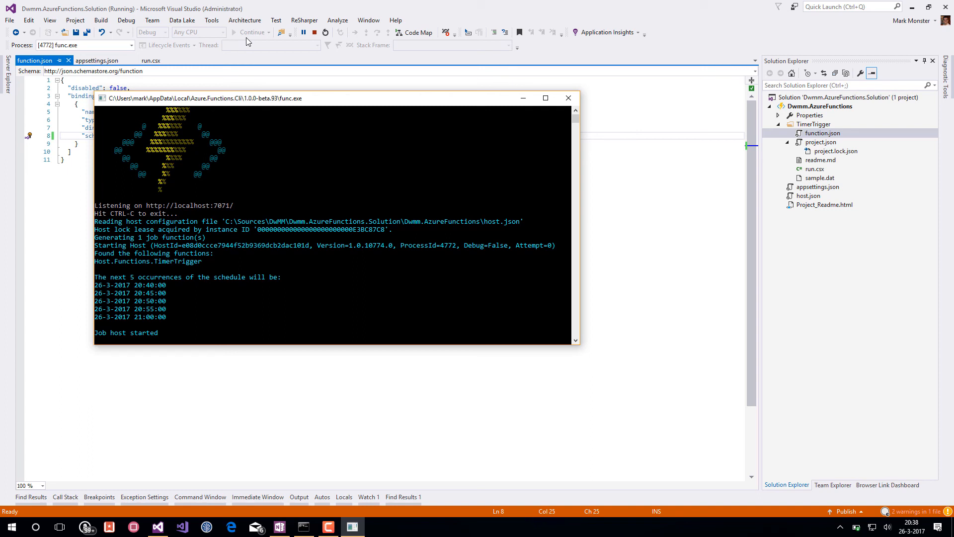
mouse_move(171, 221)
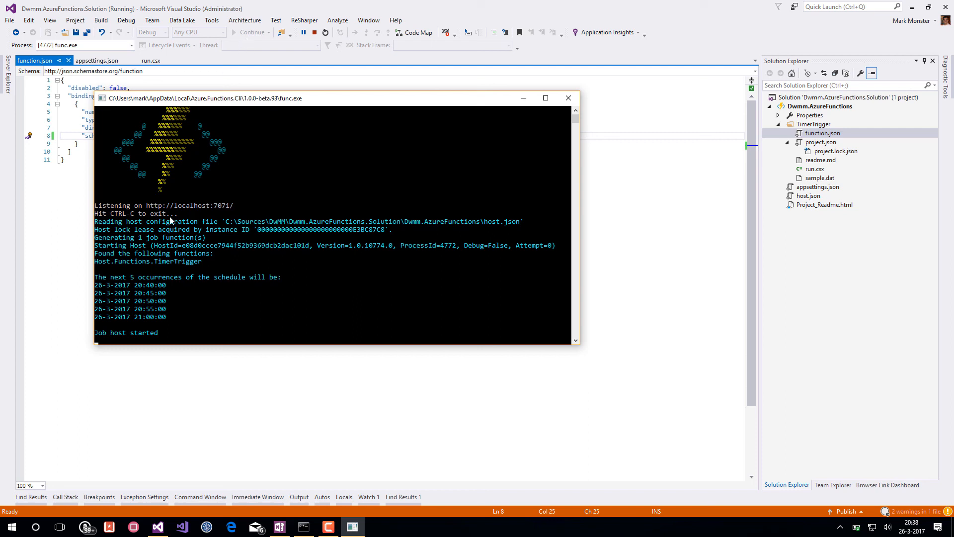
mouse_move(153, 291)
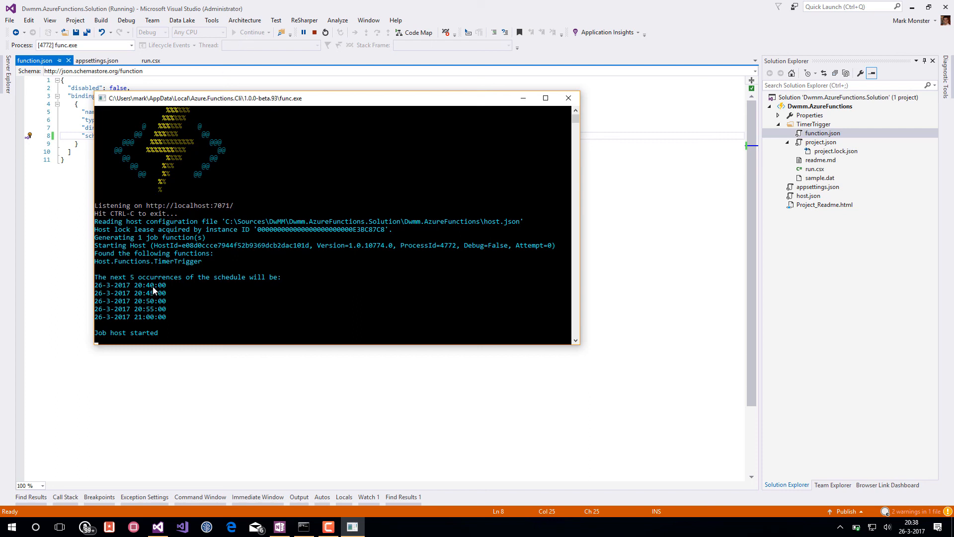
mouse_move(154, 296)
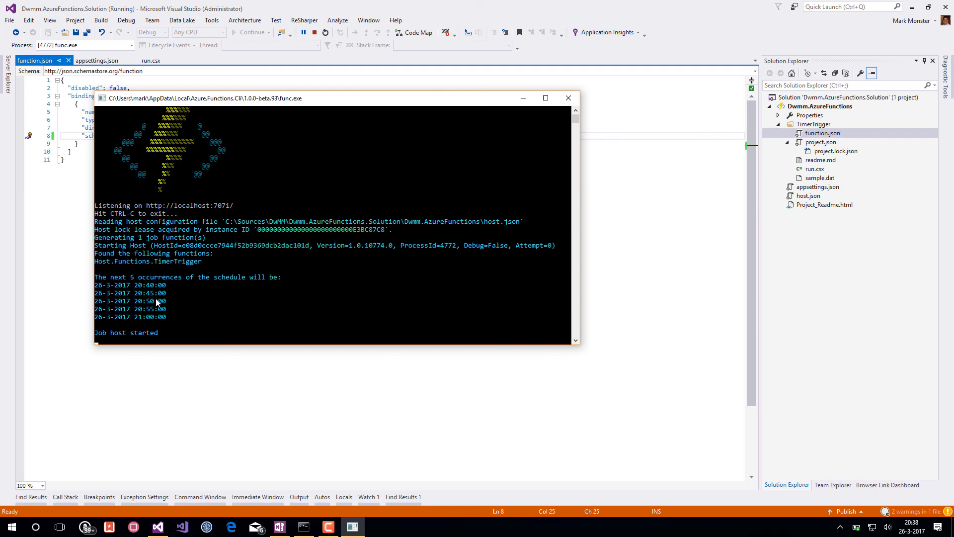
mouse_move(190, 303)
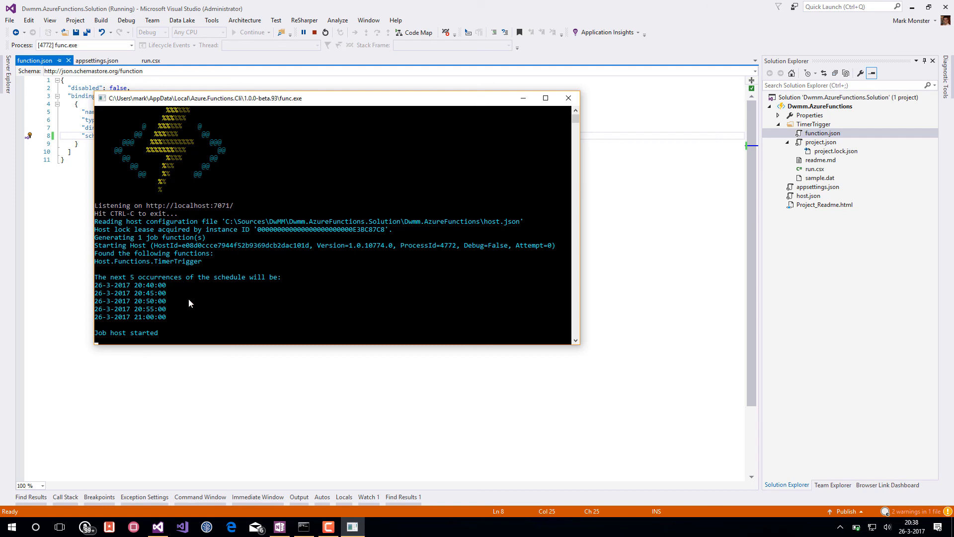